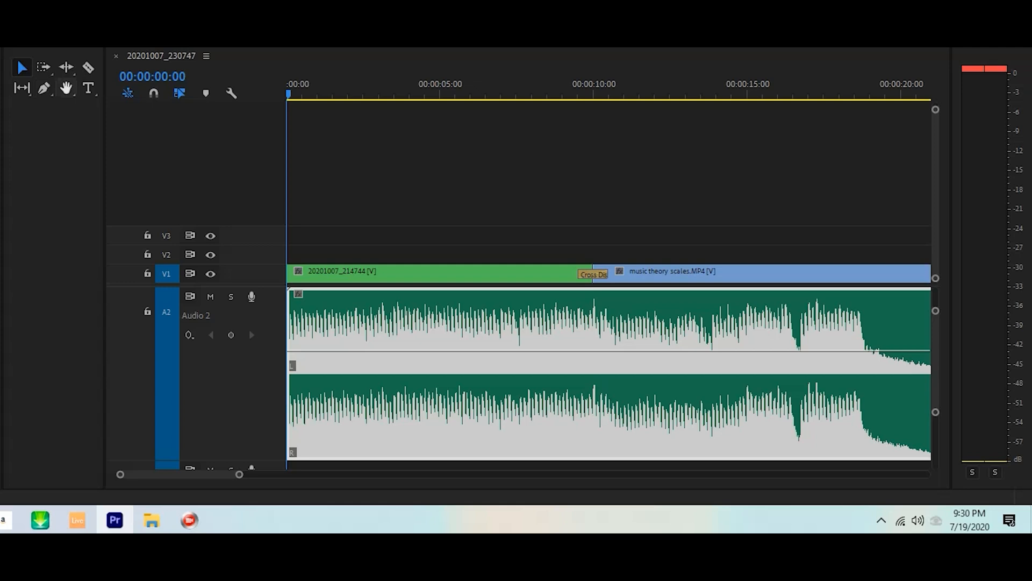
mouse_move(45, 86)
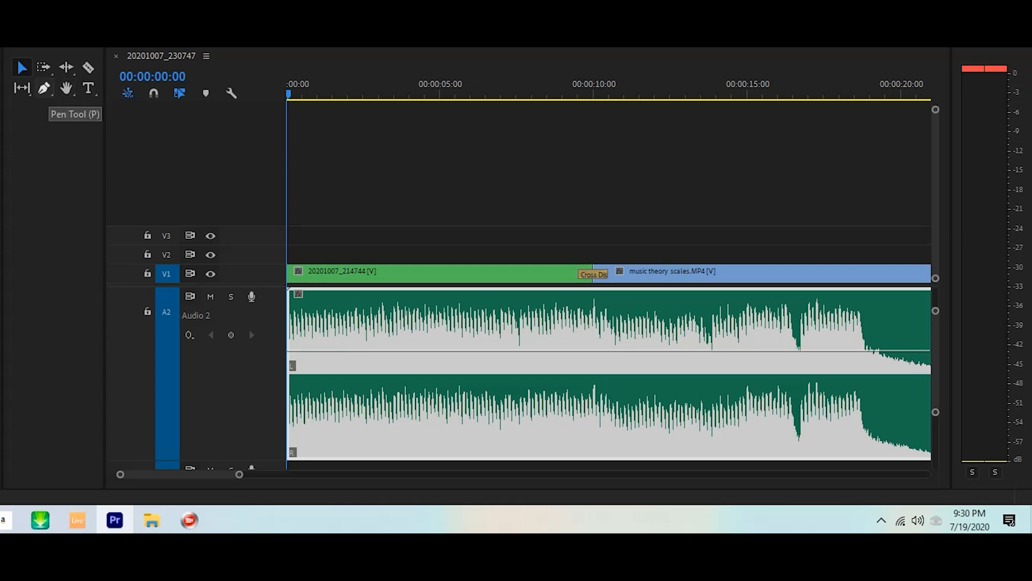
Switch to the Pen Tool to start placing volume keyframes on the Audio 2 clip
left_click(43, 86)
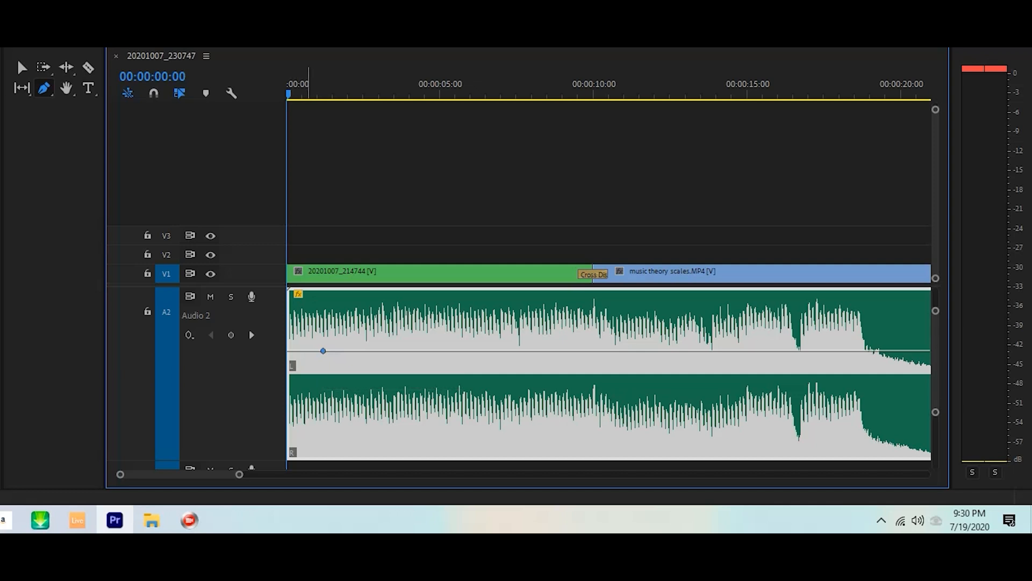
Drop the clip-start keyframe to silence for a fade-in and hold the level with a keyframe at five seconds
left_click_drag(323, 350, 310, 372)
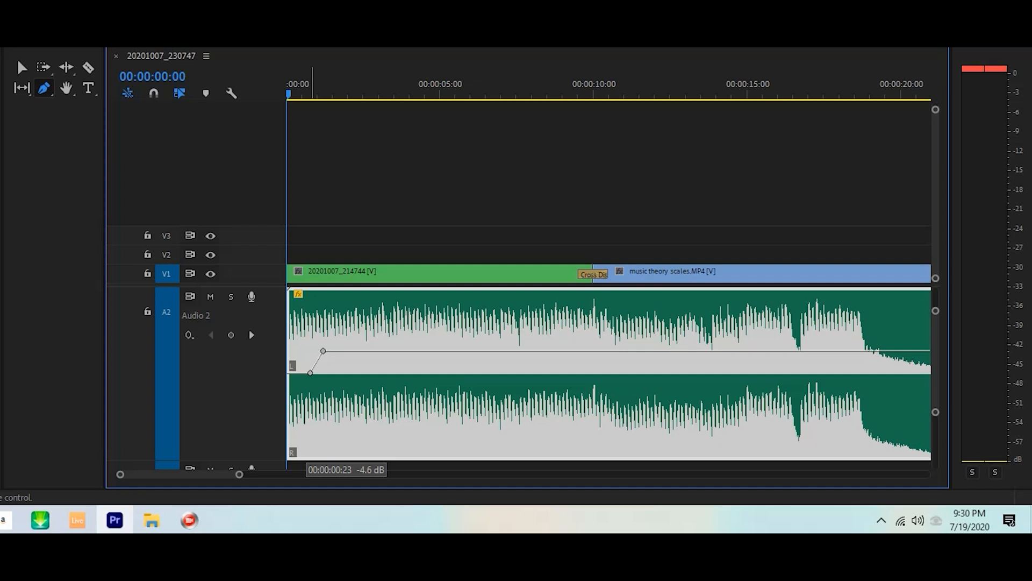
left_click_drag(309, 372, 297, 453)
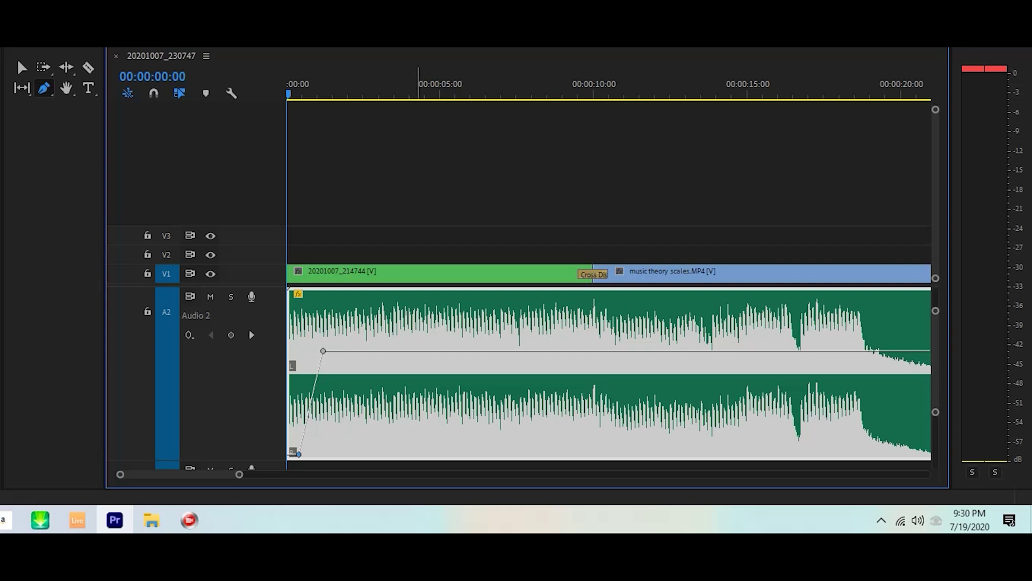
left_click(415, 351)
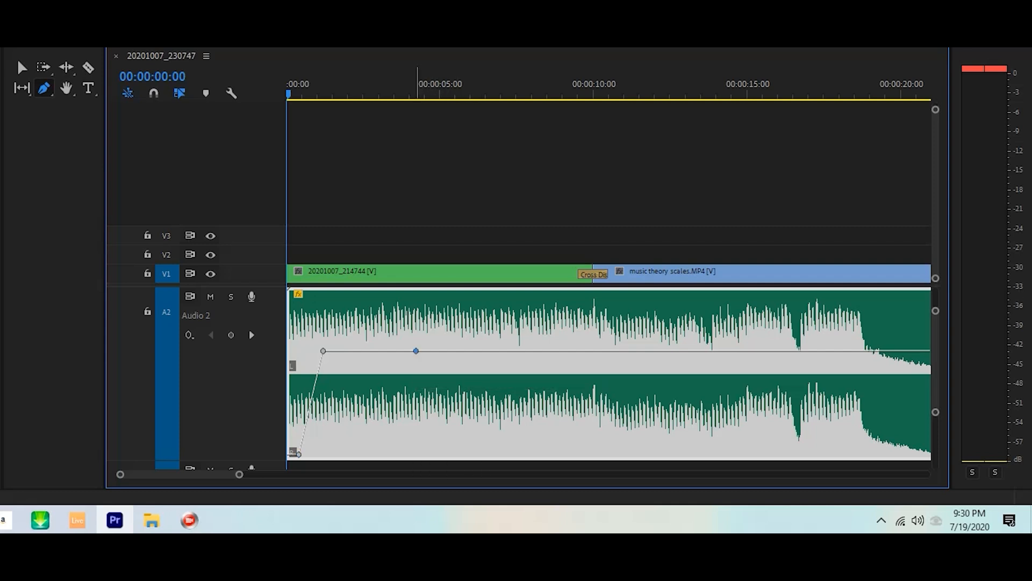
Add a keyframe after five seconds, slide it to about ten seconds and settle it low for the ramp down
left_click_drag(415, 350, 506, 416)
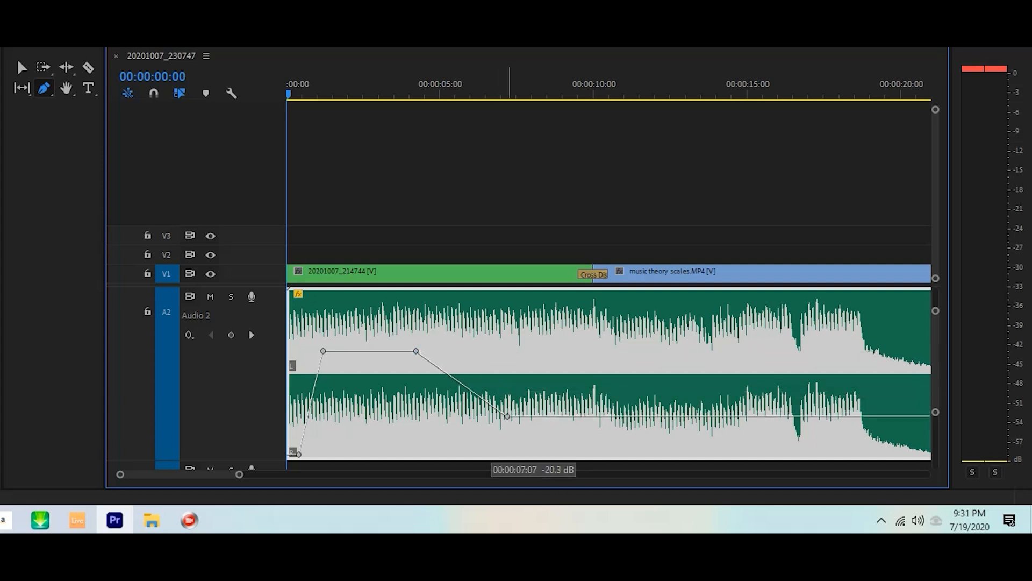
left_click_drag(506, 415, 559, 412)
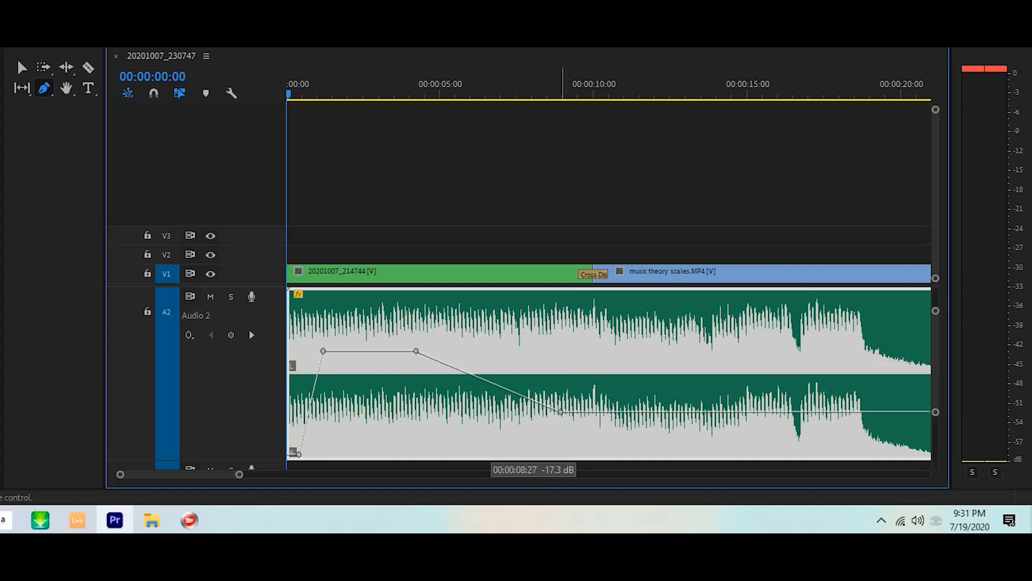
left_click_drag(559, 412, 572, 332)
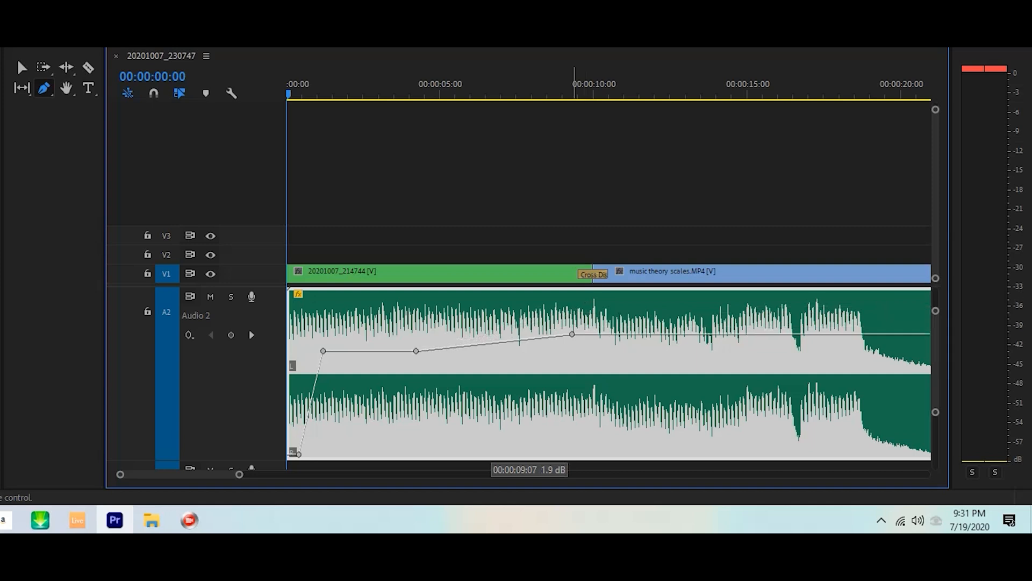
left_click_drag(571, 333, 595, 310)
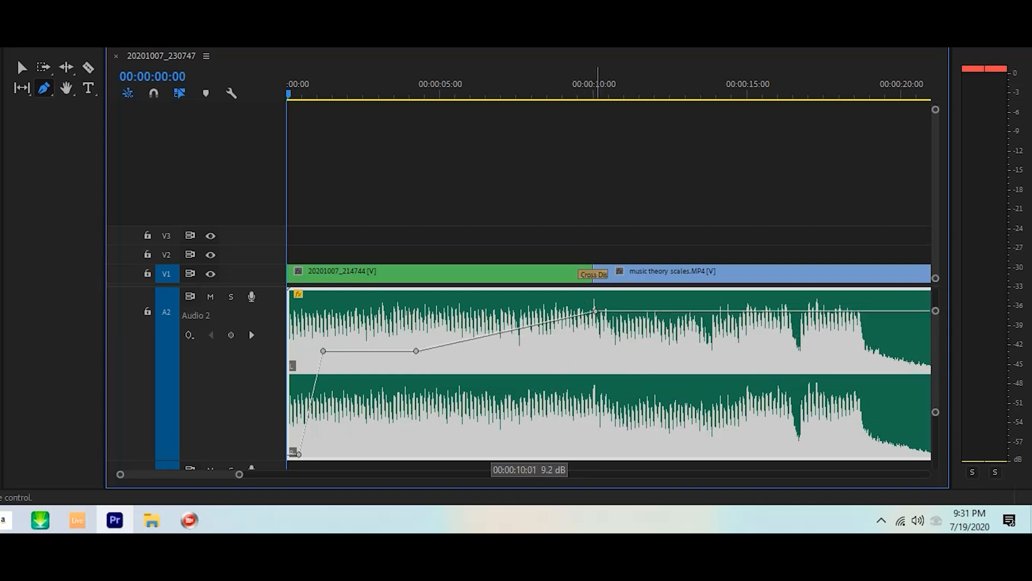
left_click_drag(594, 311, 585, 416)
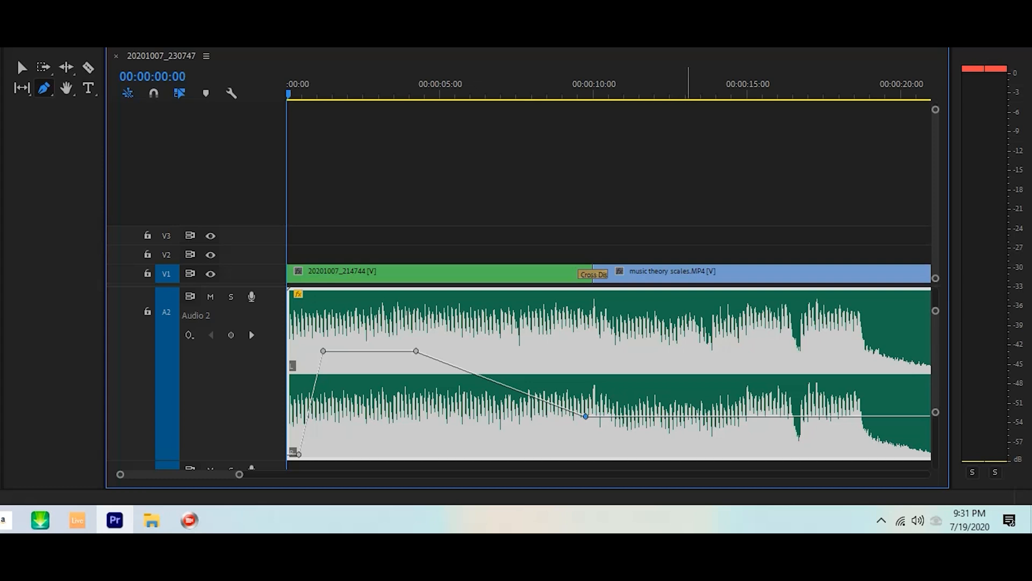
left_click_drag(585, 416, 703, 451)
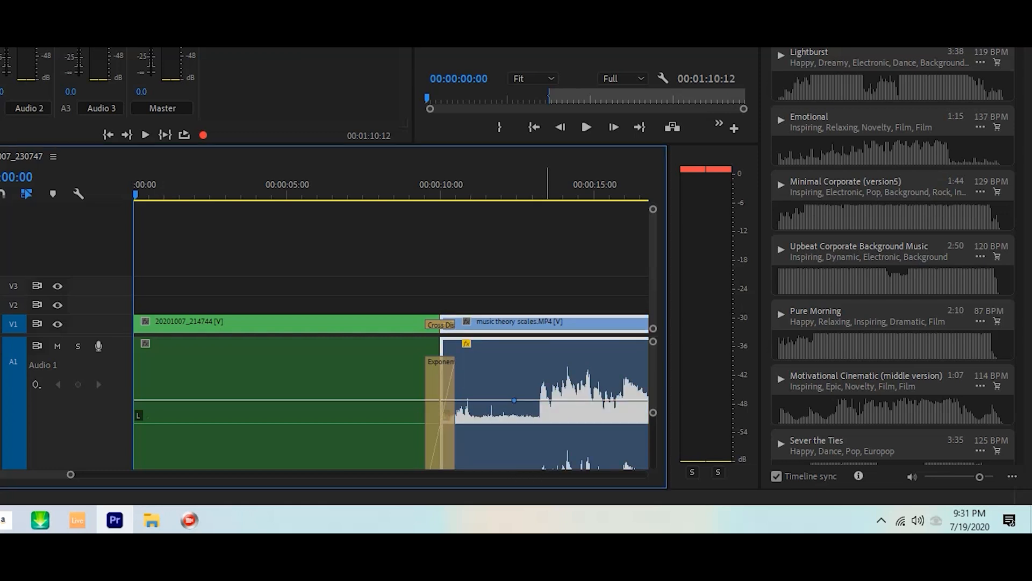
Raise Audio 1's opening level, dip to about -7 dB around three seconds, then swell just above 0 dB near five seconds
left_click_drag(514, 400, 530, 436)
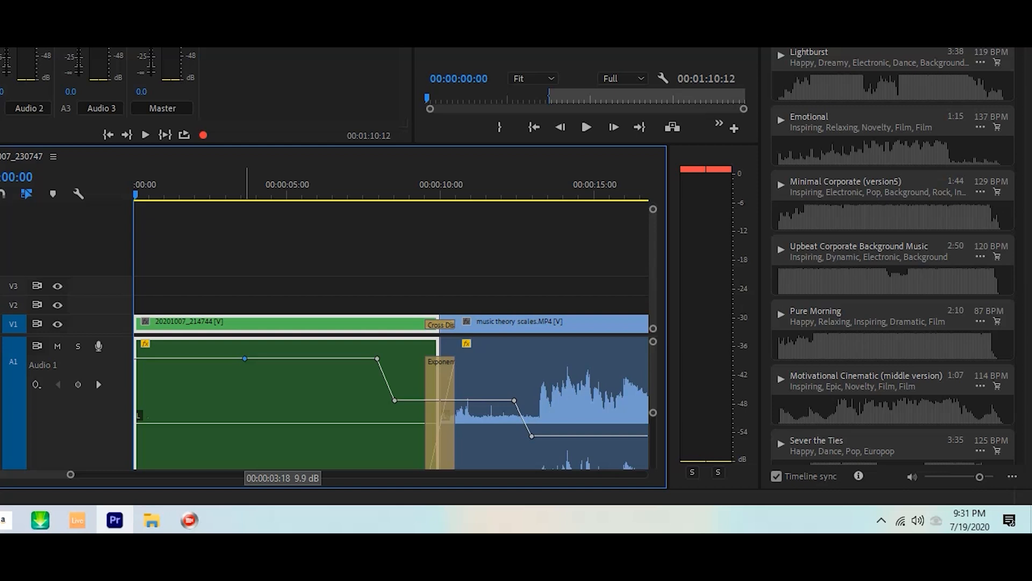
left_click_drag(244, 357, 251, 402)
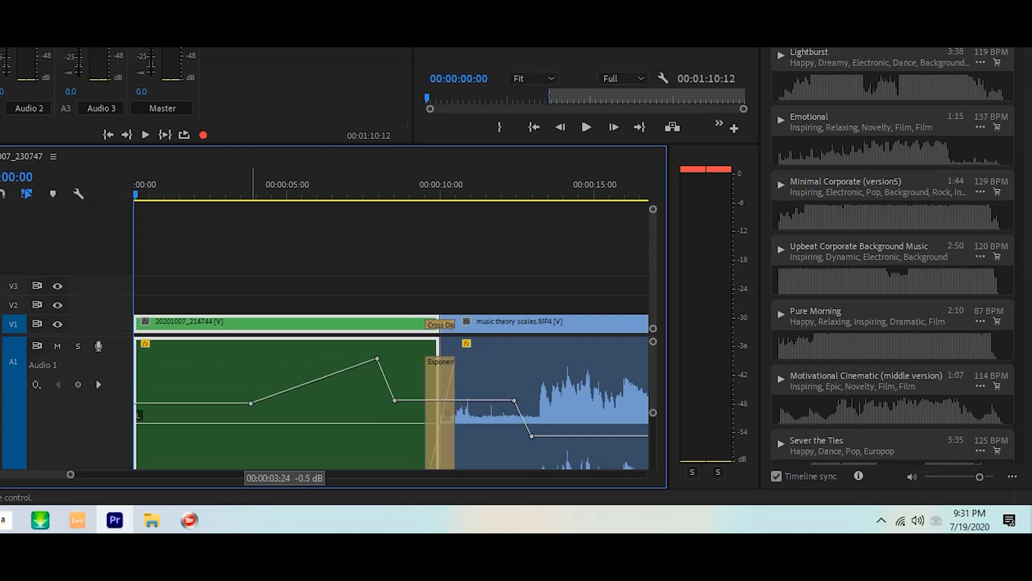
left_click_drag(251, 402, 270, 432)
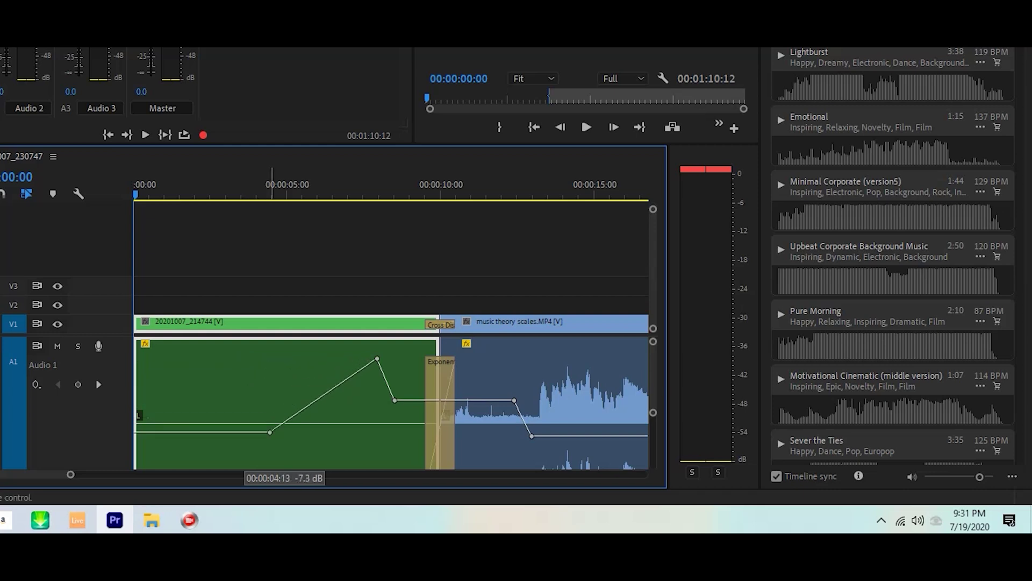
left_click_drag(270, 431, 289, 387)
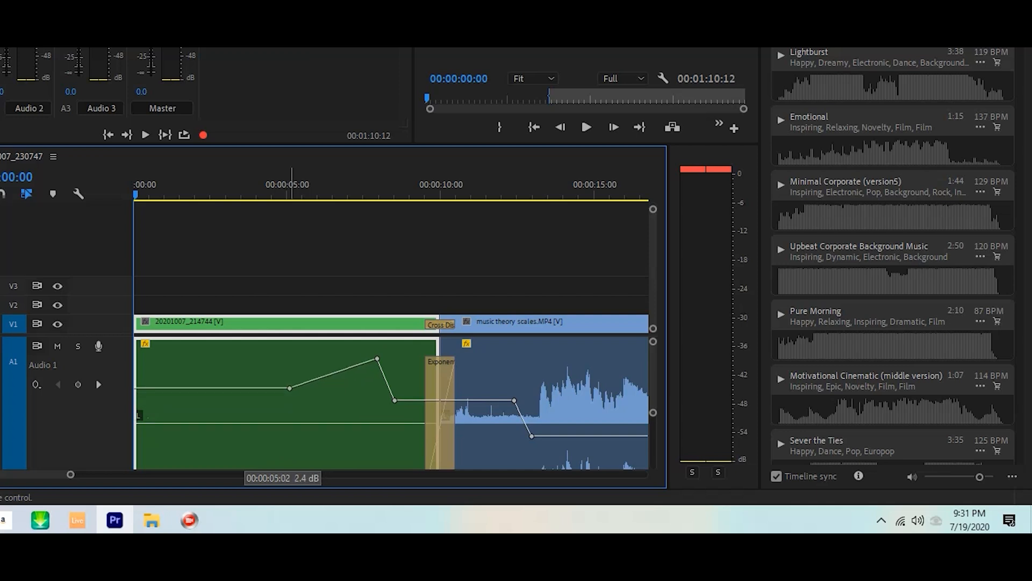